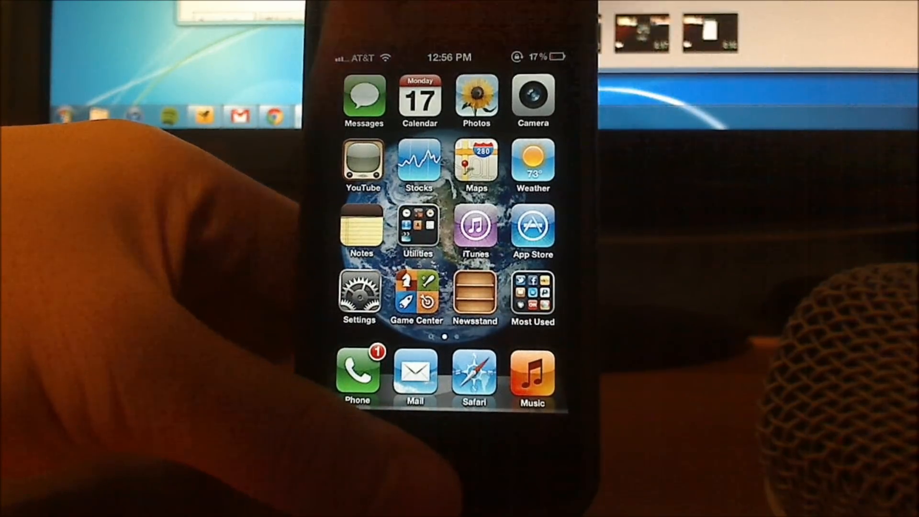
Turn on Custom Vibrations under the Hearing section of General > Accessibility
{"action": "left_click", "coordinate": [359, 295]}
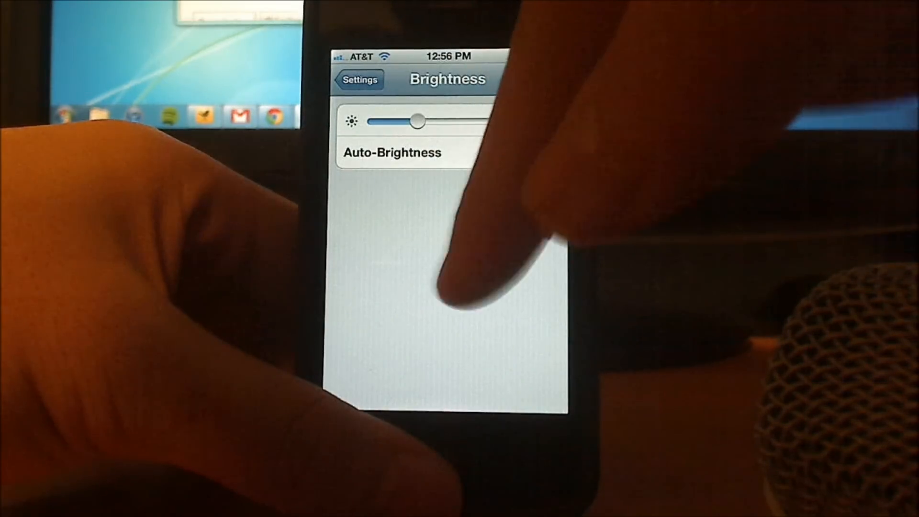
{"action": "left_click", "coordinate": [359, 80]}
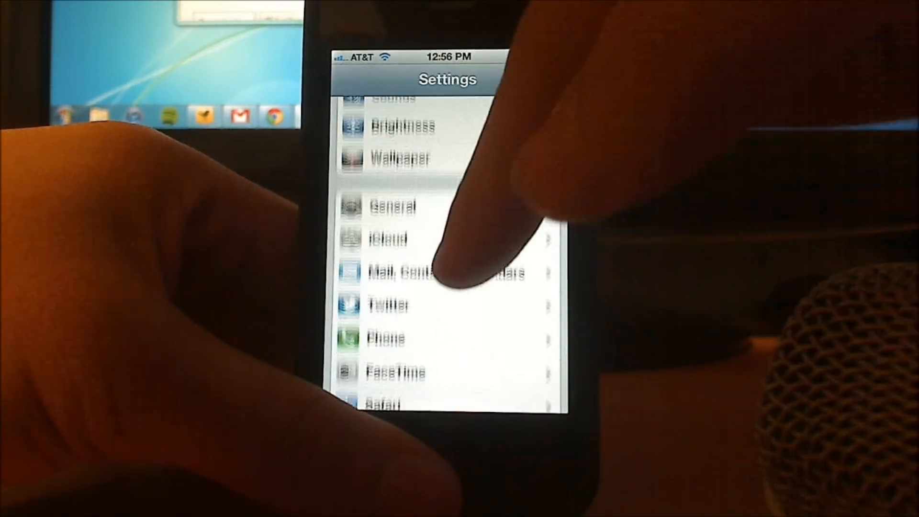
{"action": "left_click", "coordinate": [391, 205]}
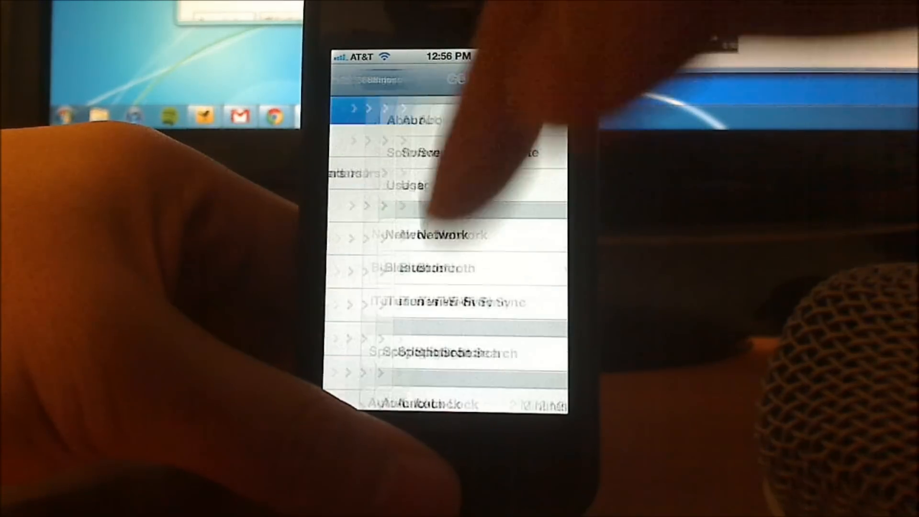
{"action": "scroll", "scroll_direction": "down", "scroll_amount": 3}
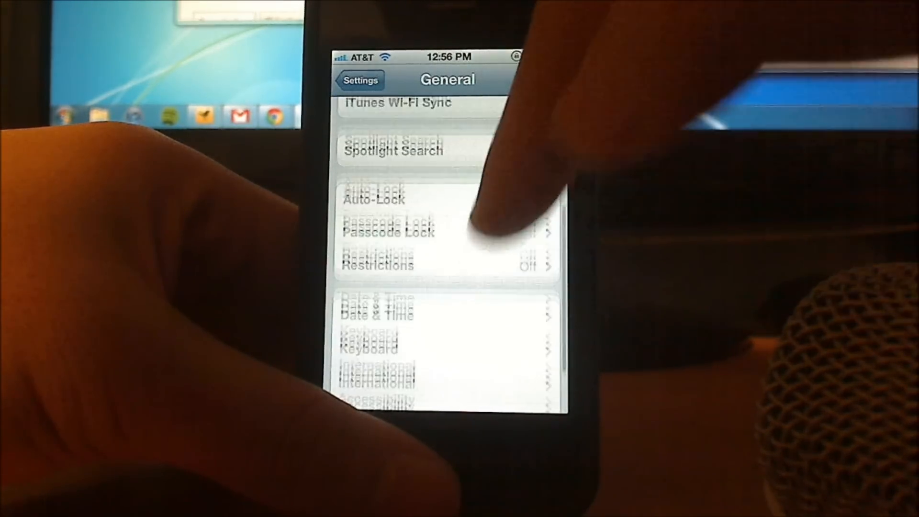
{"action": "left_click", "coordinate": [380, 403]}
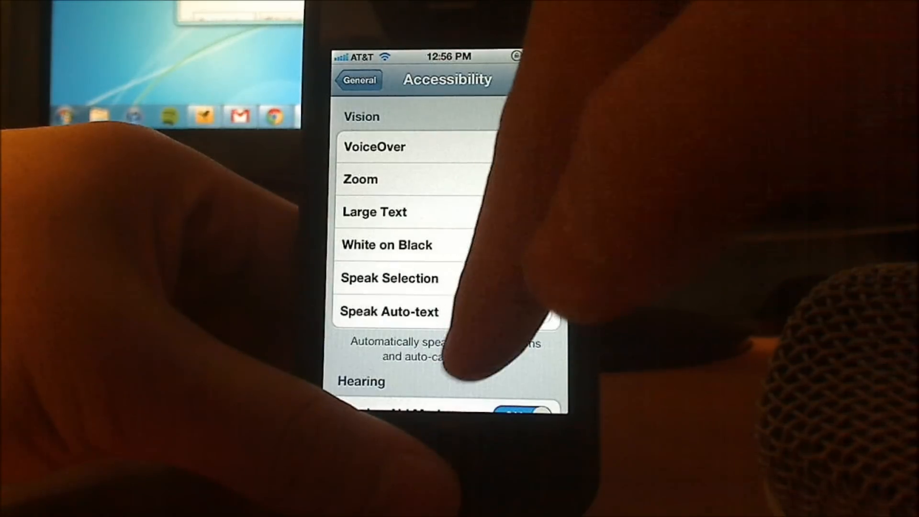
{"action": "scroll", "scroll_direction": "down", "scroll_amount": 3}
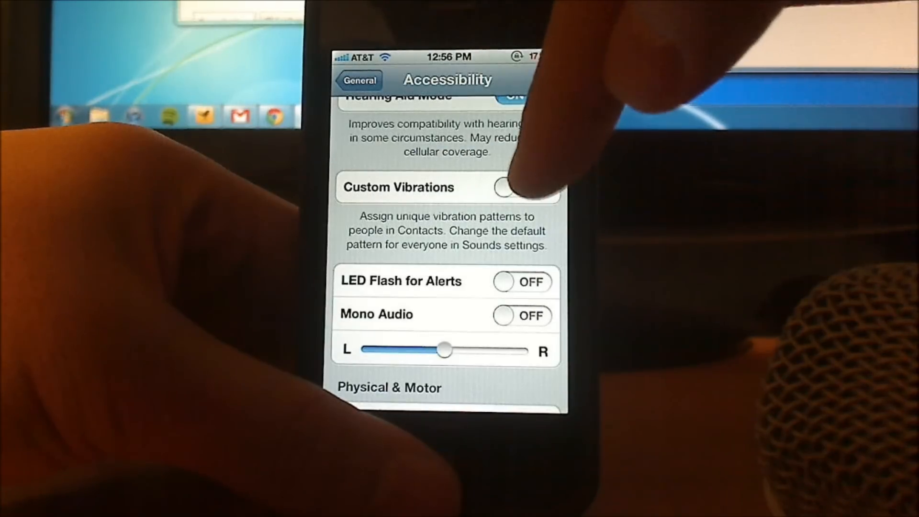
{"action": "left_click", "coordinate": [521, 187]}
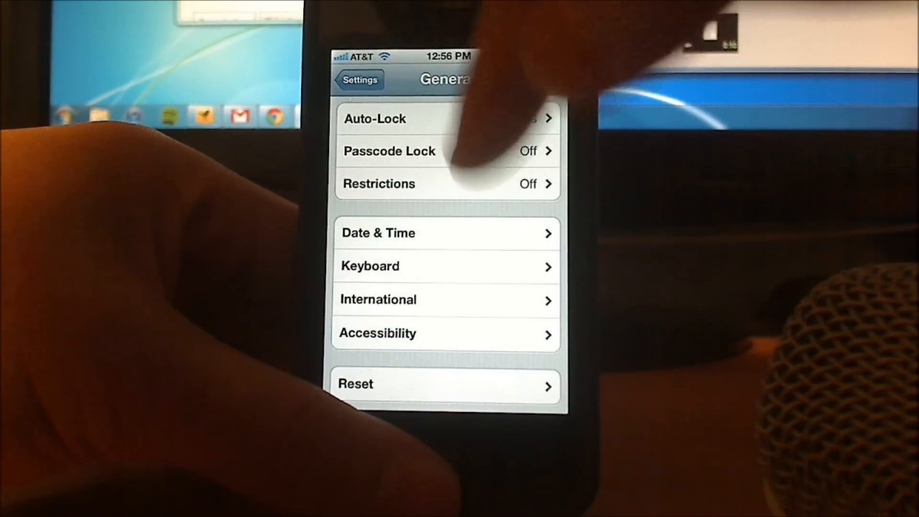
Bring up the Vibration pattern list from the Sounds settings
{"action": "left_click", "coordinate": [359, 80]}
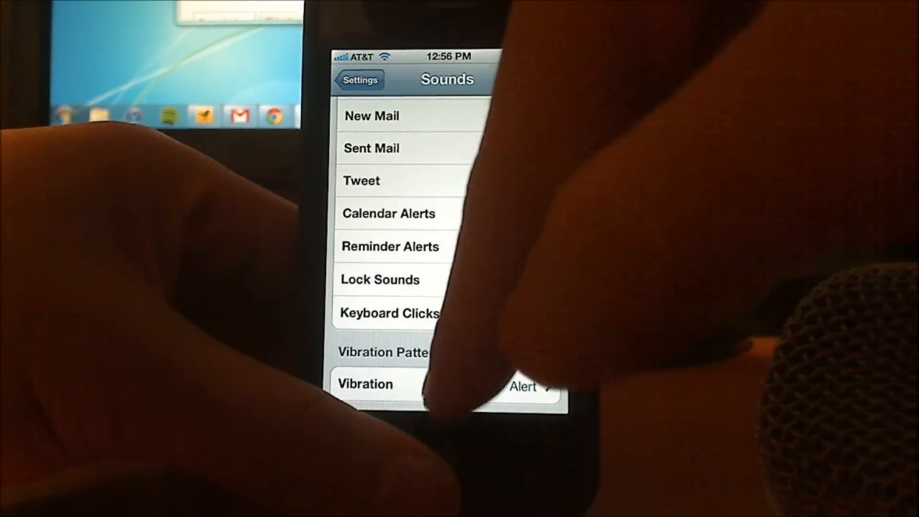
{"action": "left_click", "coordinate": [381, 384]}
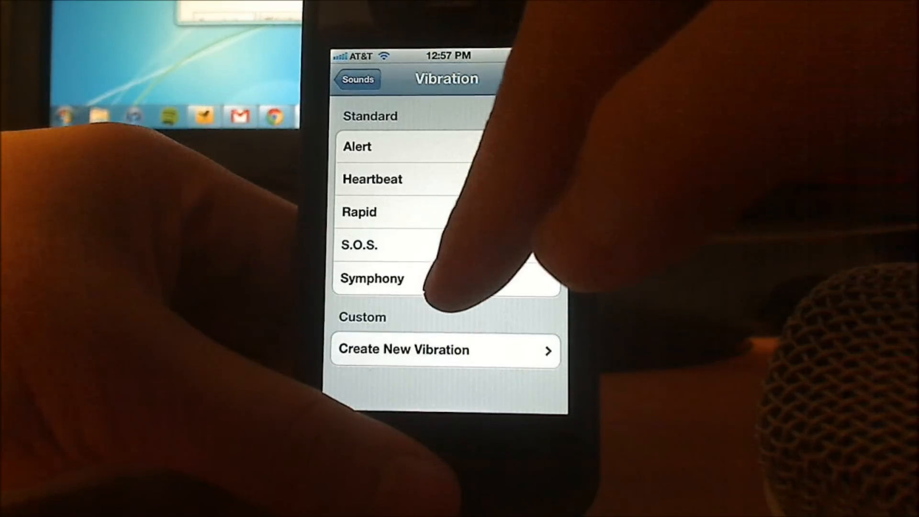
Start a new custom vibration and tap out a rhythm to record it
{"action": "left_click", "coordinate": [373, 279]}
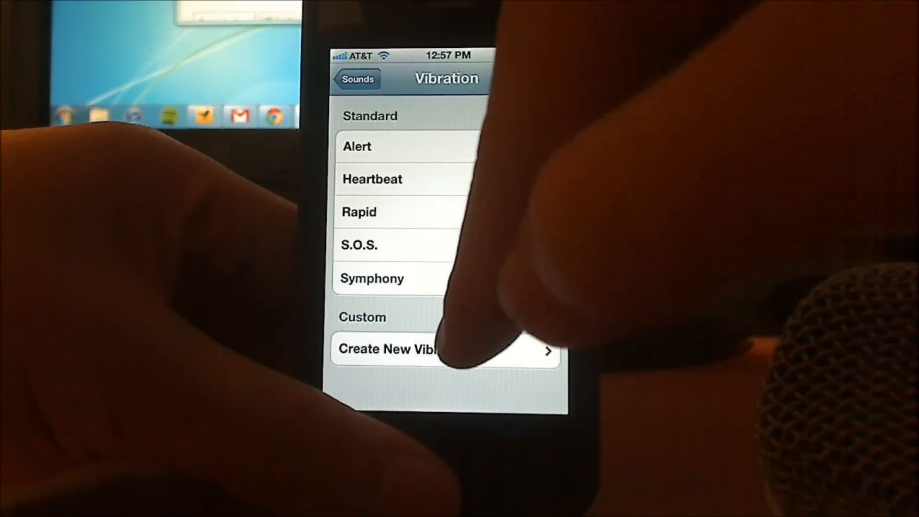
{"action": "left_click", "coordinate": [411, 349]}
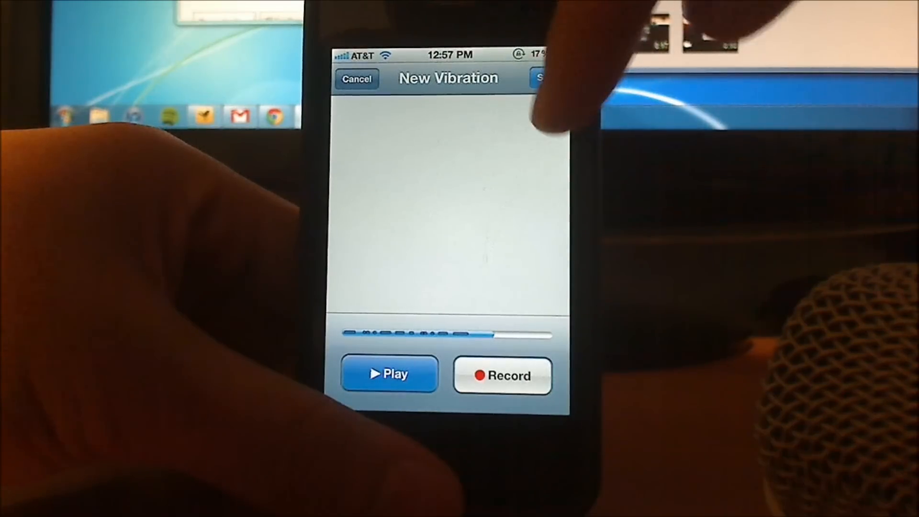
Save the pattern as a vibration named Vince, leaving it selected for Sounds
{"action": "left_click", "coordinate": [540, 77]}
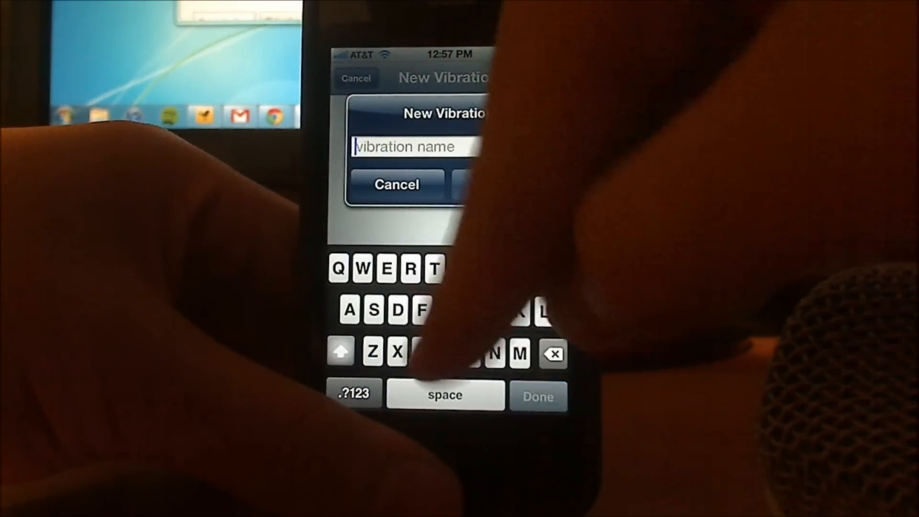
{"action": "type", "text": "Vince"}
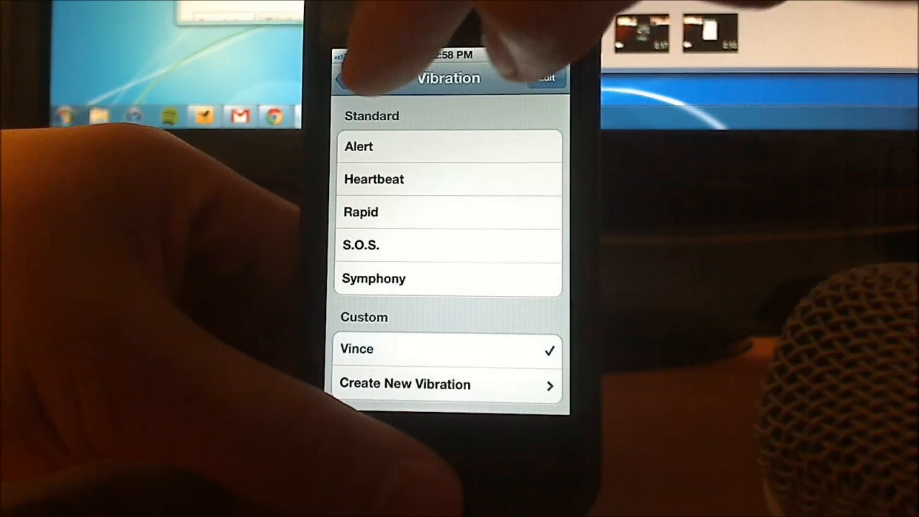
{"action": "left_click", "coordinate": [357, 78]}
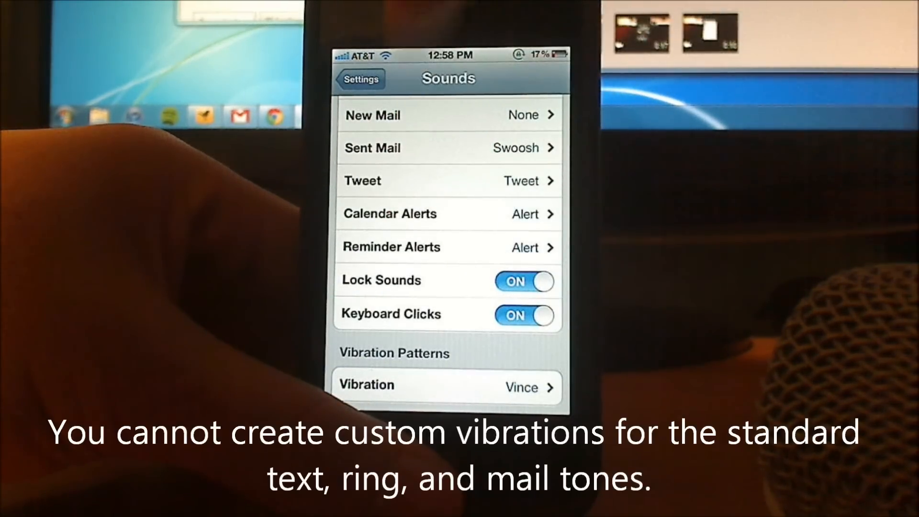
{"action": "scroll", "scroll_direction": "down", "scroll_amount": 3}
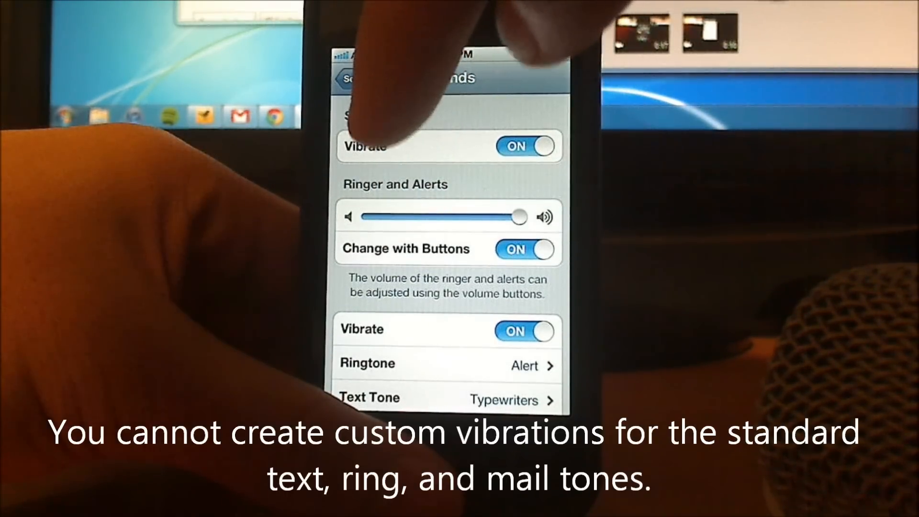
{"action": "left_click", "coordinate": [351, 77]}
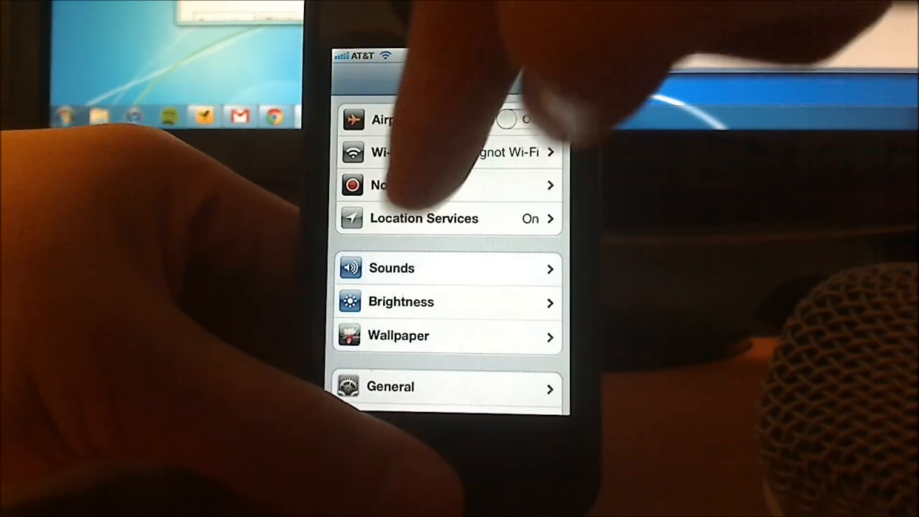